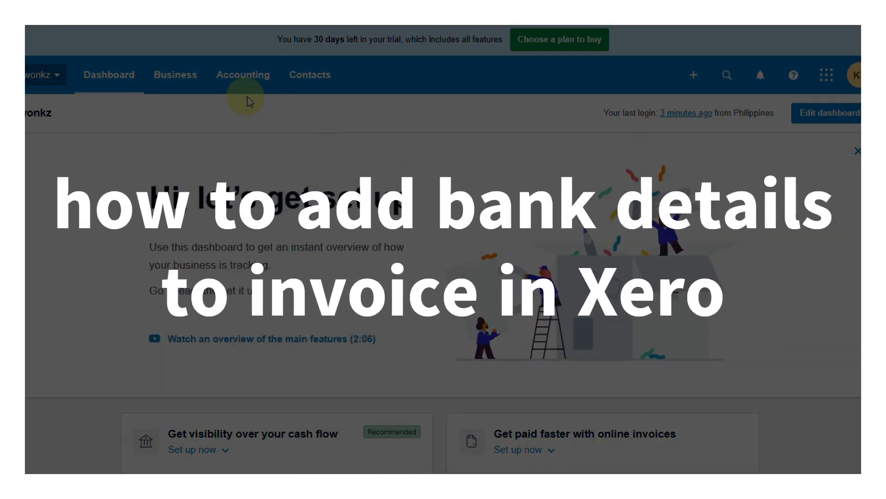
# - Open a blank new invoice from the Business > Invoices list
pyautogui.click(175, 74)
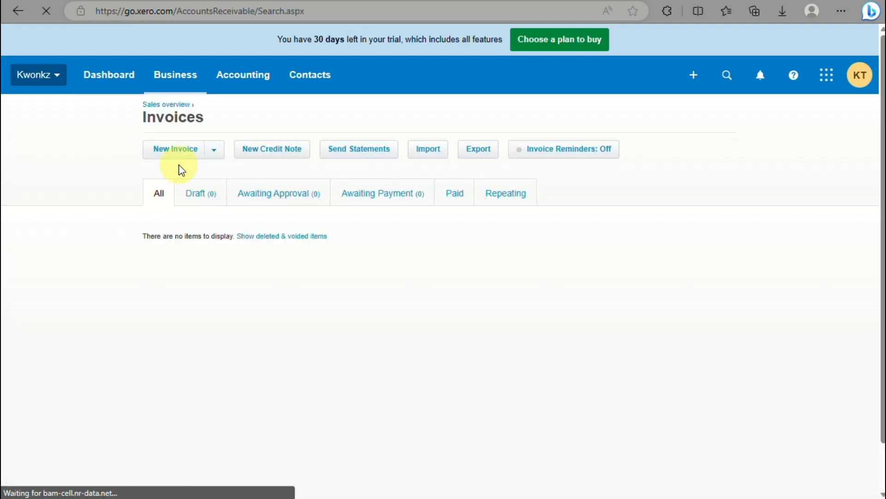
pyautogui.click(174, 149)
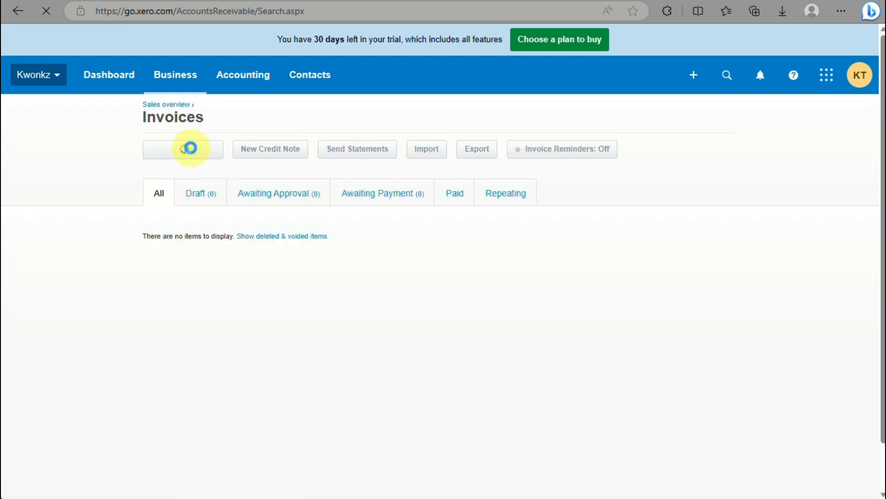
pyautogui.click(183, 149)
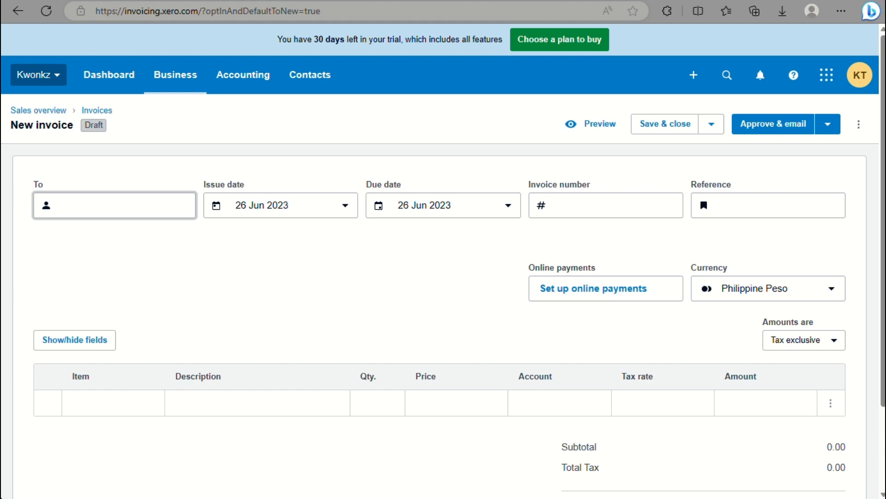
pyautogui.click(113, 204)
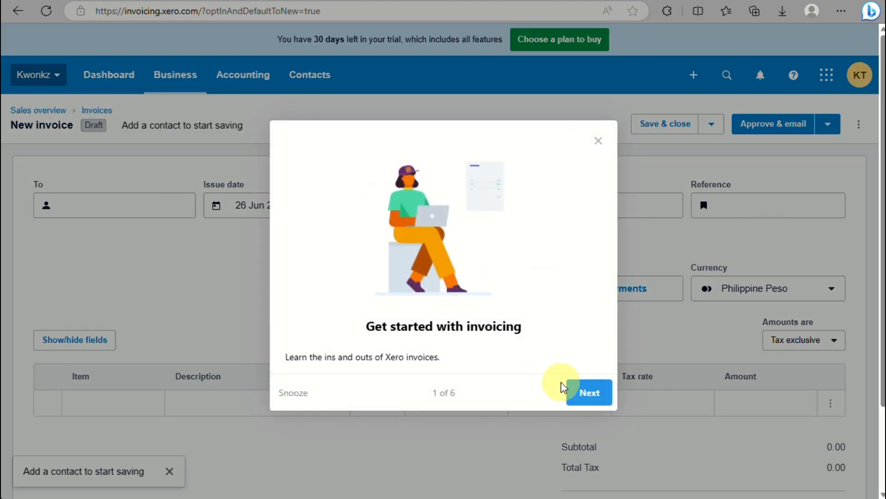
pyautogui.click(597, 140)
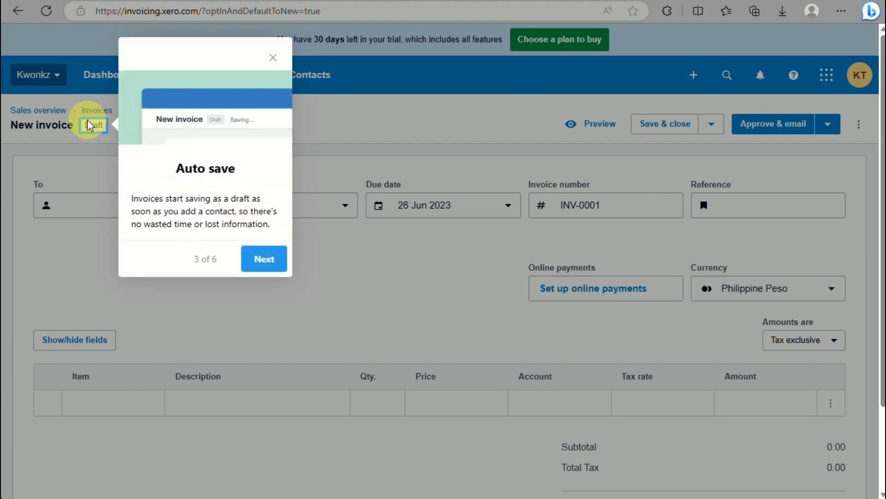
pyautogui.click(263, 259)
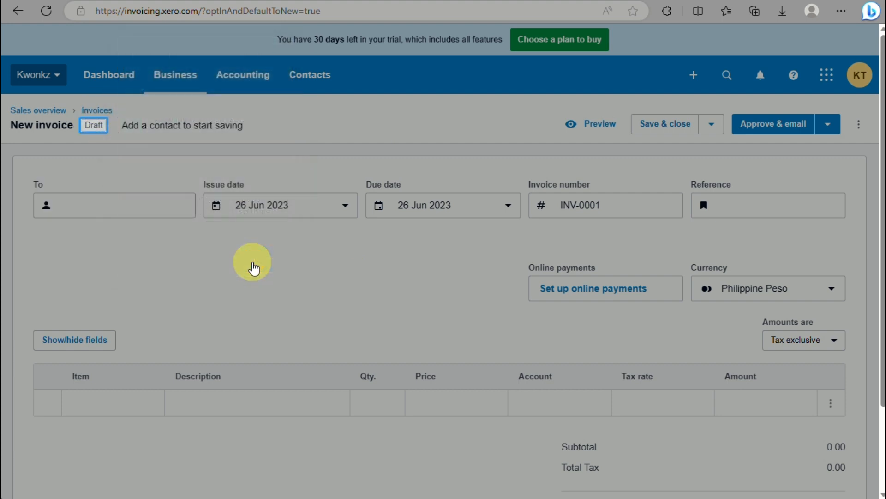
pyautogui.click(649, 252)
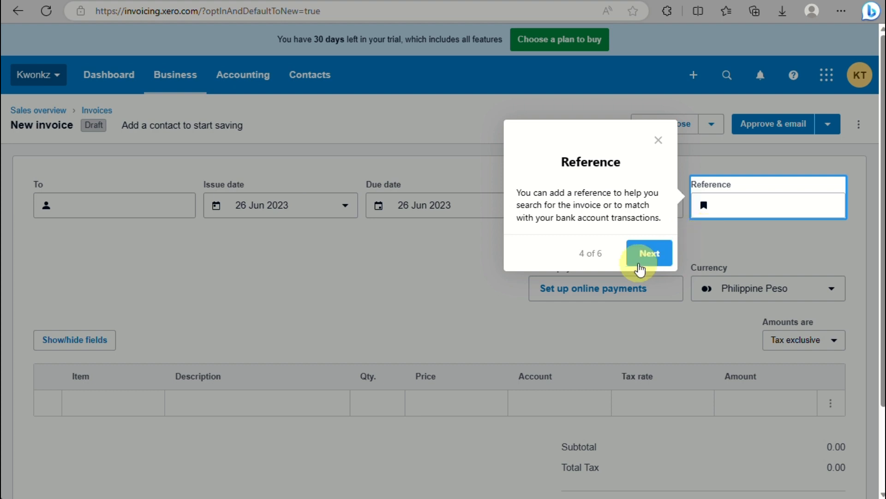
pyautogui.click(649, 253)
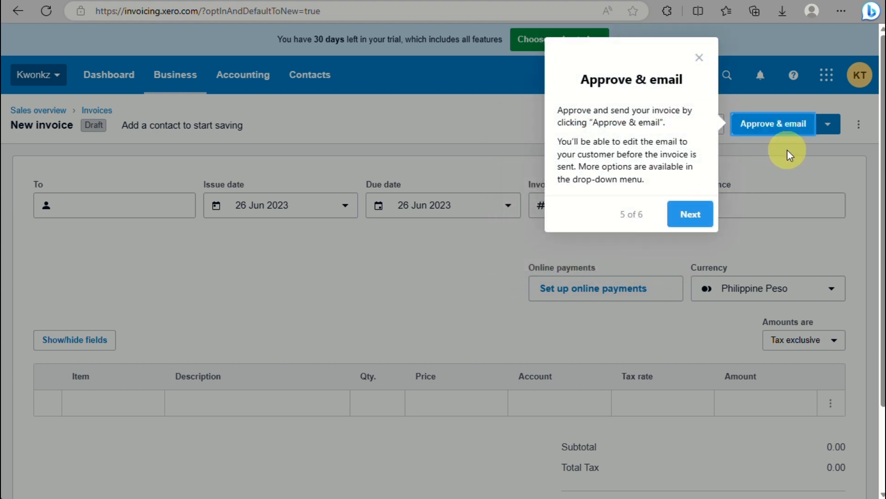
pyautogui.click(689, 214)
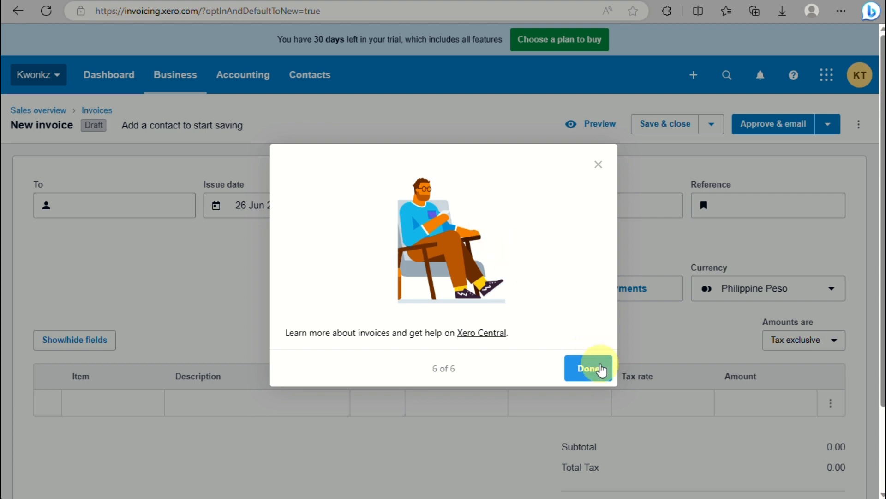
pyautogui.click(589, 368)
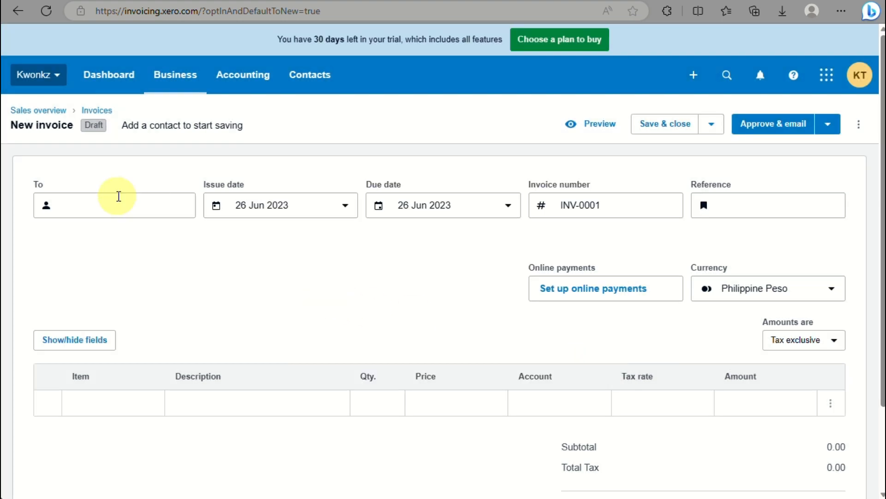
# - Enter 'john' as the invoice recipient and add him as a new contact
pyautogui.click(114, 204)
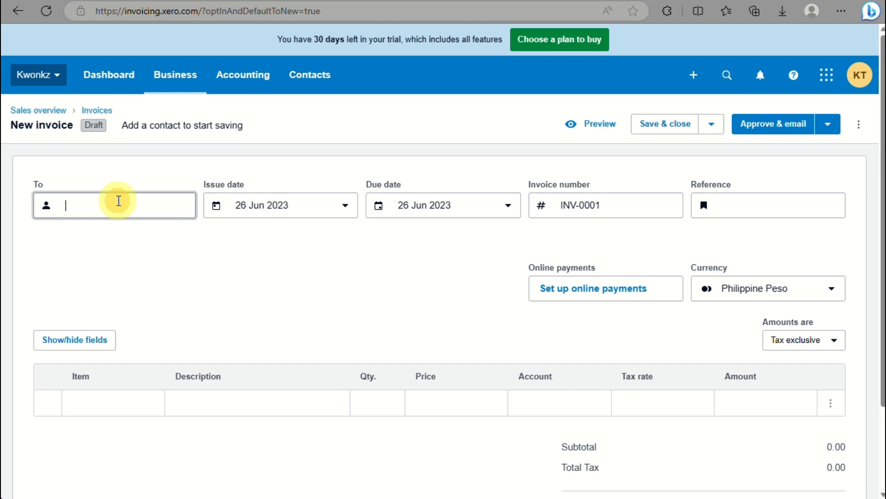
pyautogui.write('john')
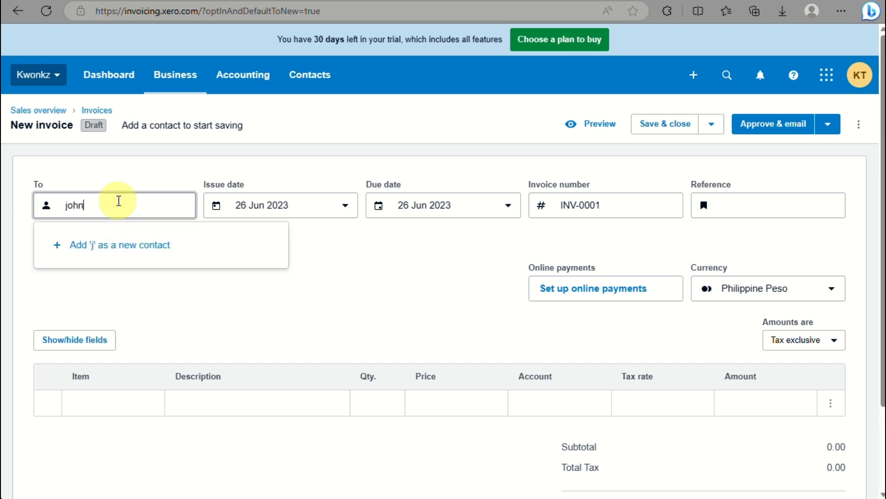
pyautogui.click(119, 244)
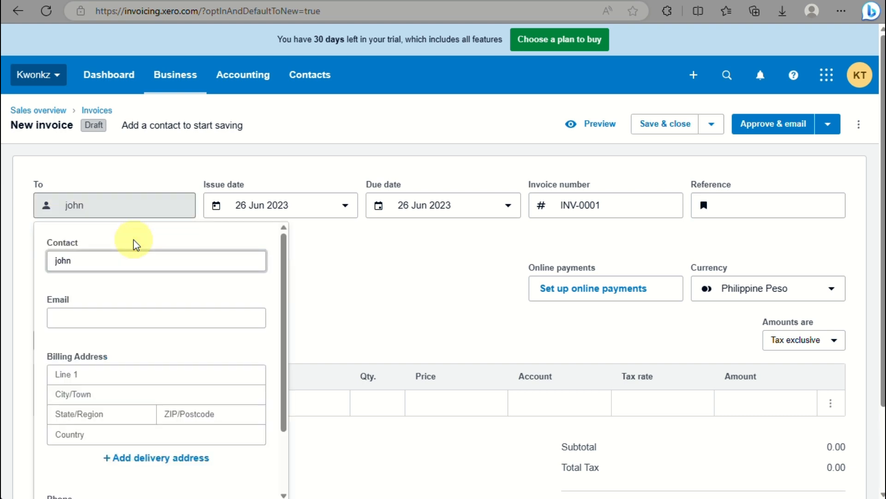
pyautogui.click(156, 318)
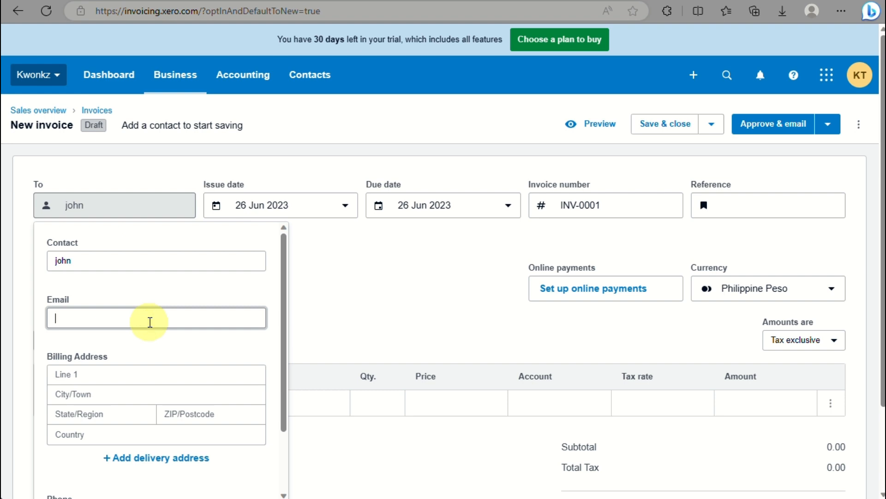
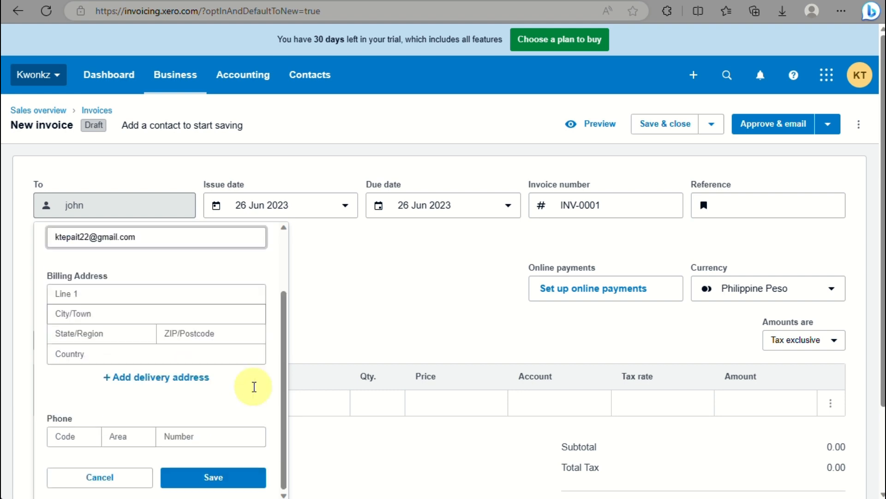
pyautogui.click(213, 476)
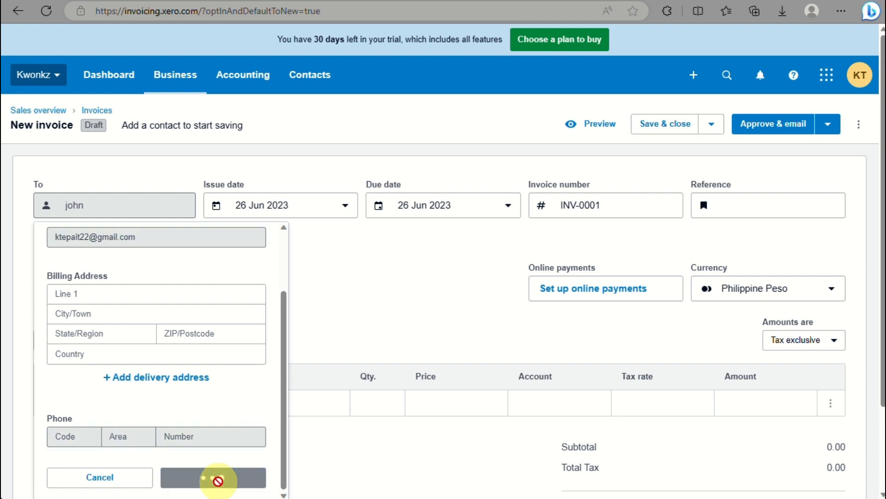
pyautogui.click(213, 477)
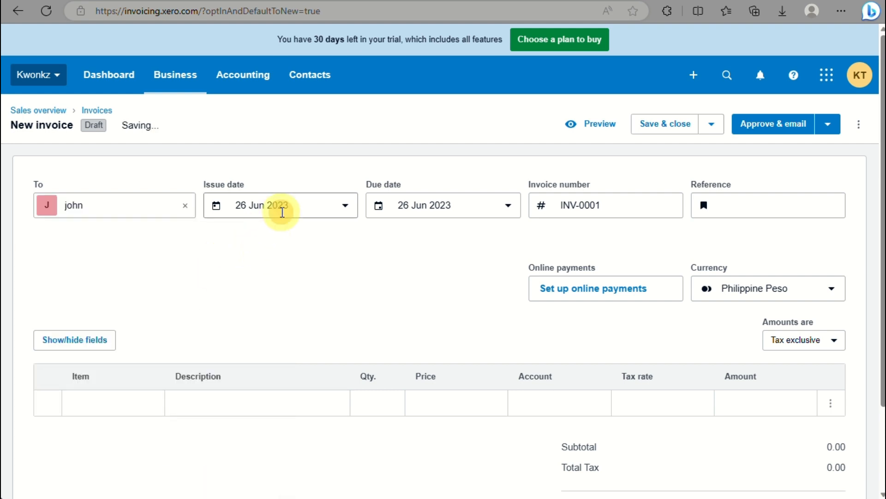
# - Open Invoice settings from the invoice's more-actions menu
pyautogui.click(279, 204)
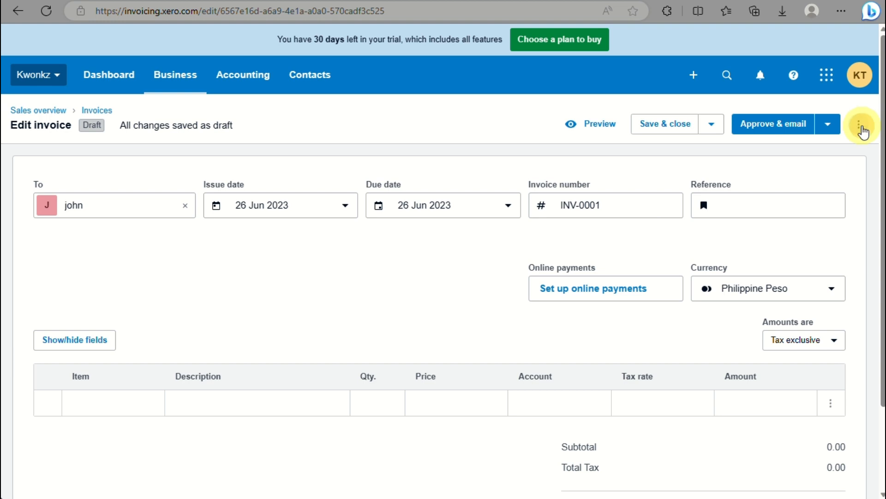
pyautogui.click(859, 124)
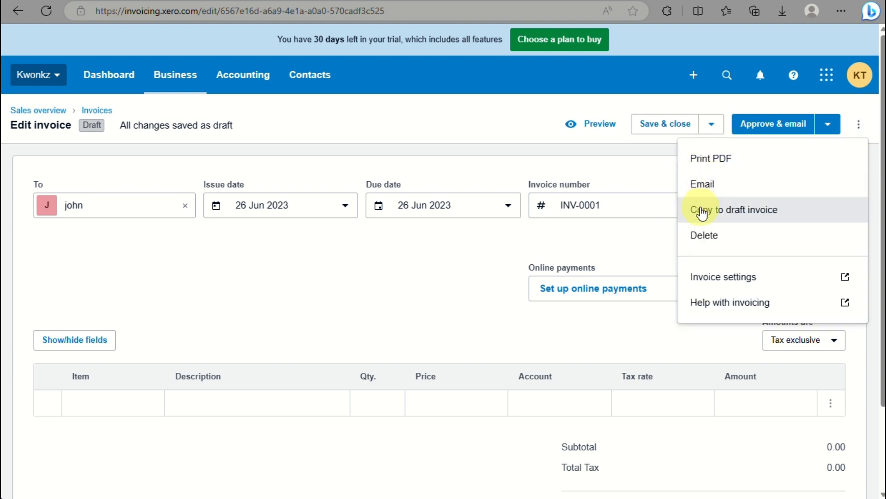
pyautogui.click(723, 277)
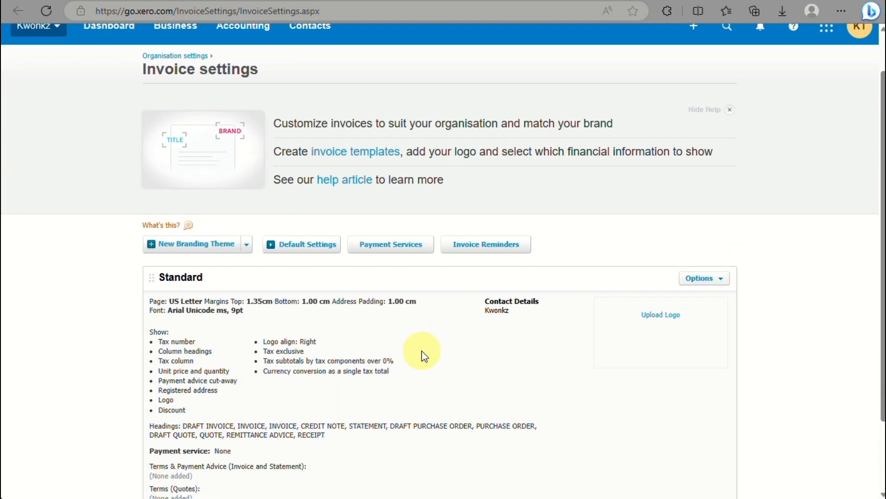
pyautogui.moveTo(534, 366)
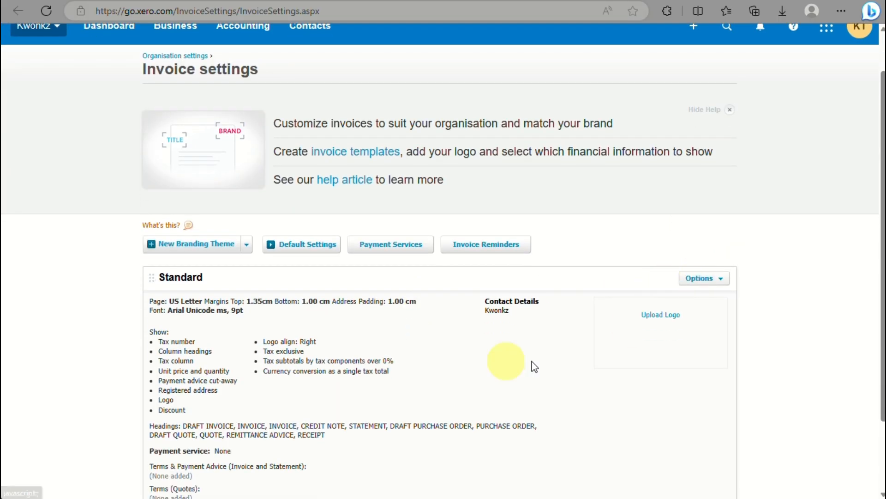
# - Choose Edit from the Standard branding theme's Options menu
pyautogui.scroll(-3)
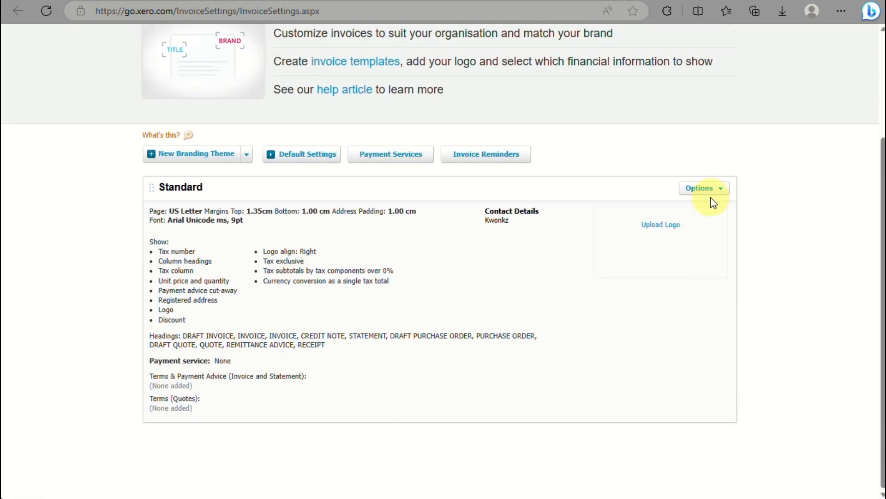
pyautogui.click(701, 188)
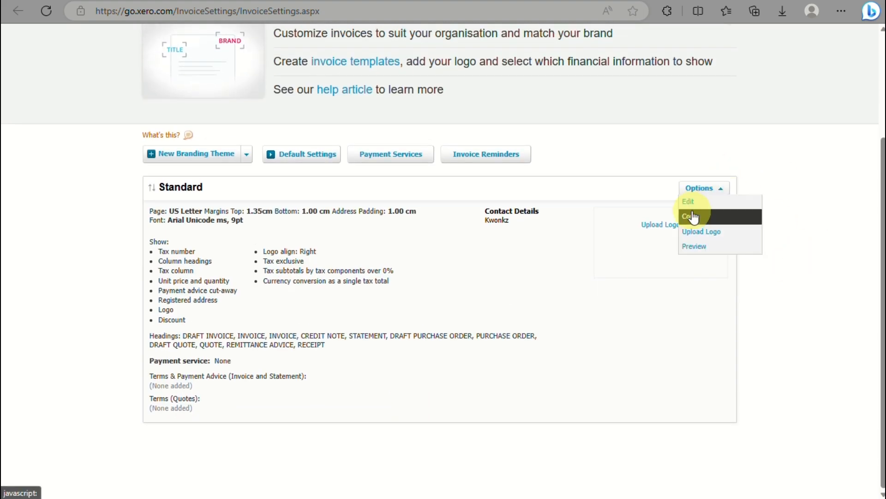
pyautogui.click(688, 201)
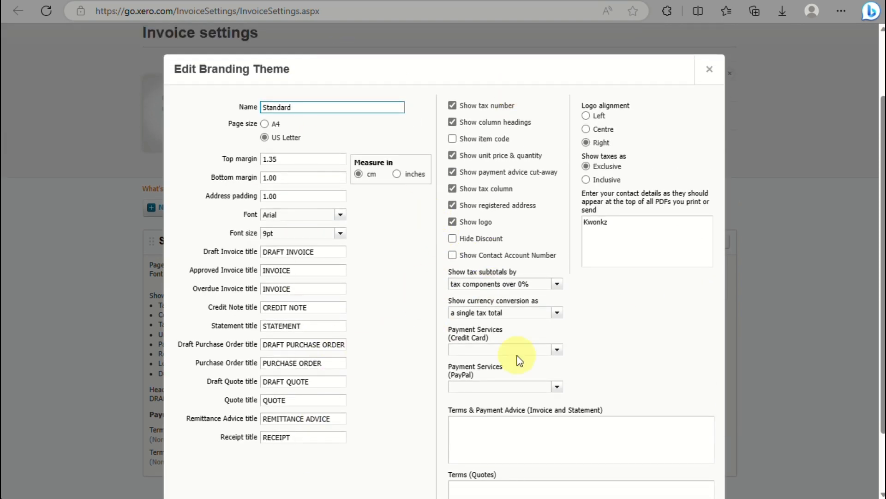
# - Activate the empty Terms & Payment Advice box in the Standard theme form
pyautogui.scroll(-3)
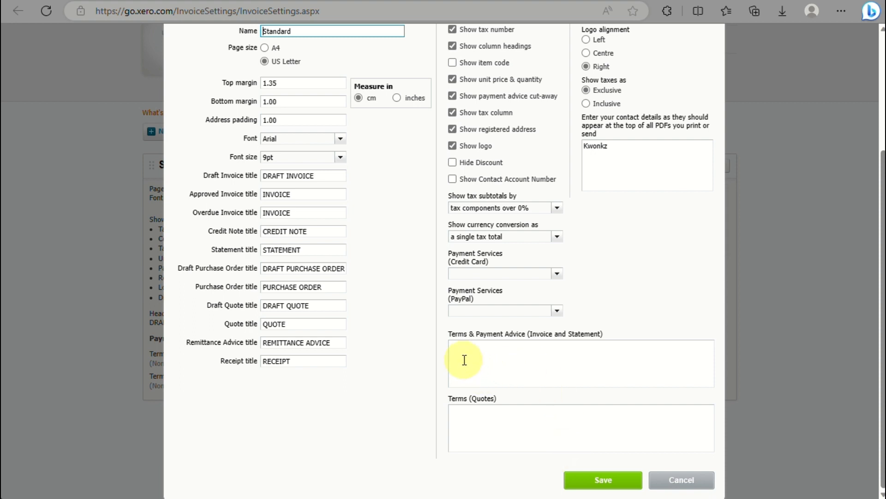
pyautogui.click(577, 362)
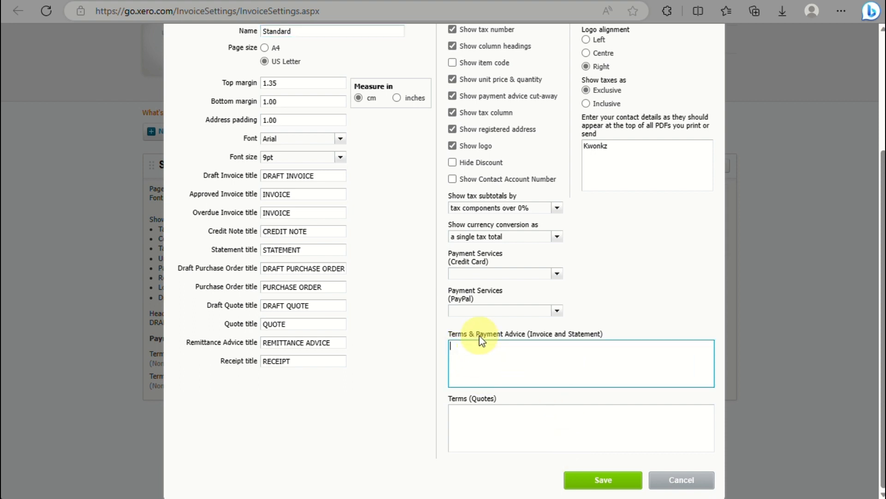
pyautogui.moveTo(529, 352)
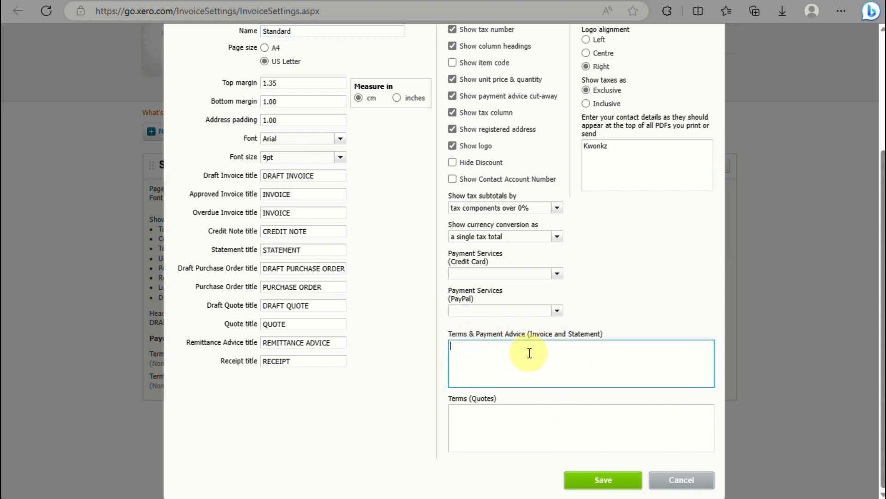